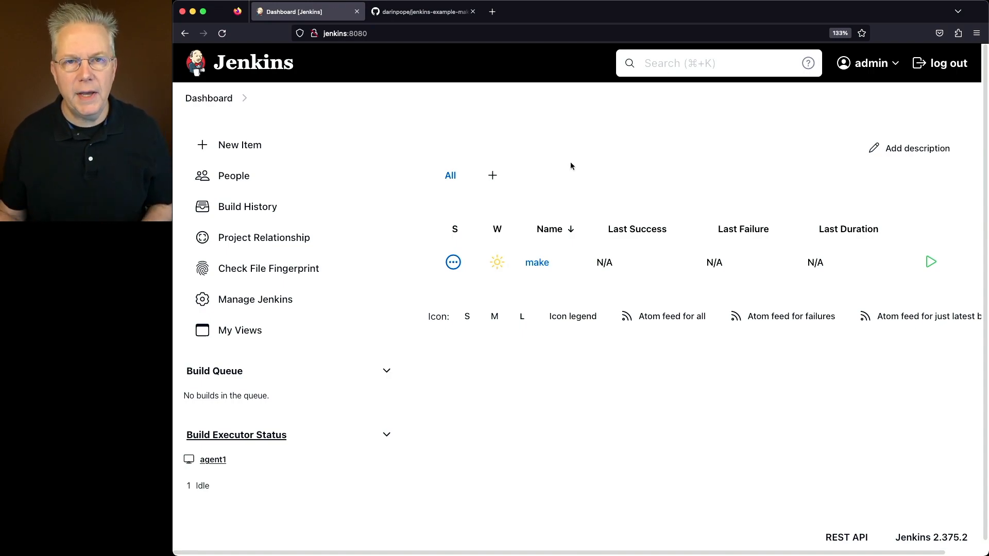
pyautogui.moveTo(572, 104)
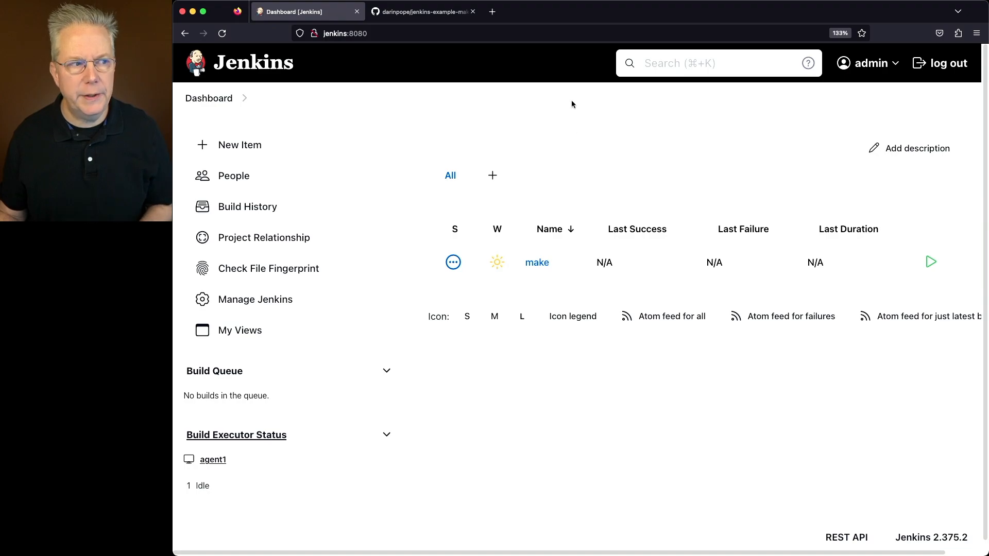
# Switch from the Jenkins dashboard to the jenkins-example-make GitHub repository.
pyautogui.click(423, 11)
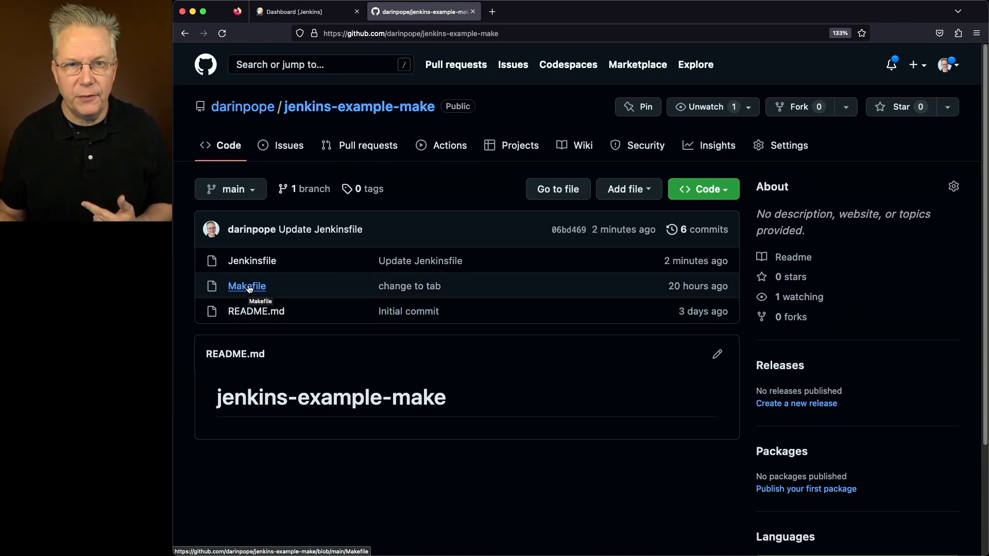
# Review the repository's Jenkinsfile and its two make stages on GitHub.
pyautogui.click(247, 286)
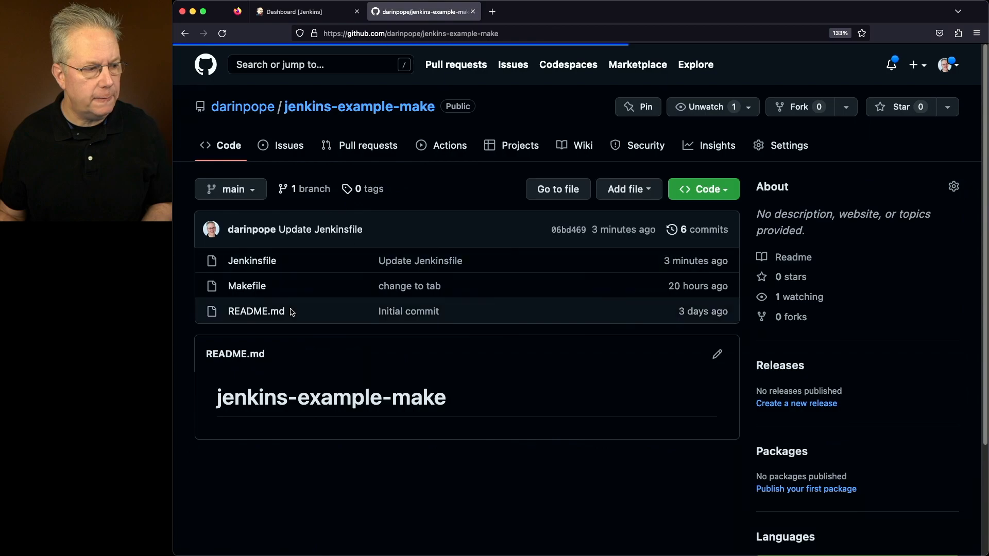
pyautogui.click(252, 260)
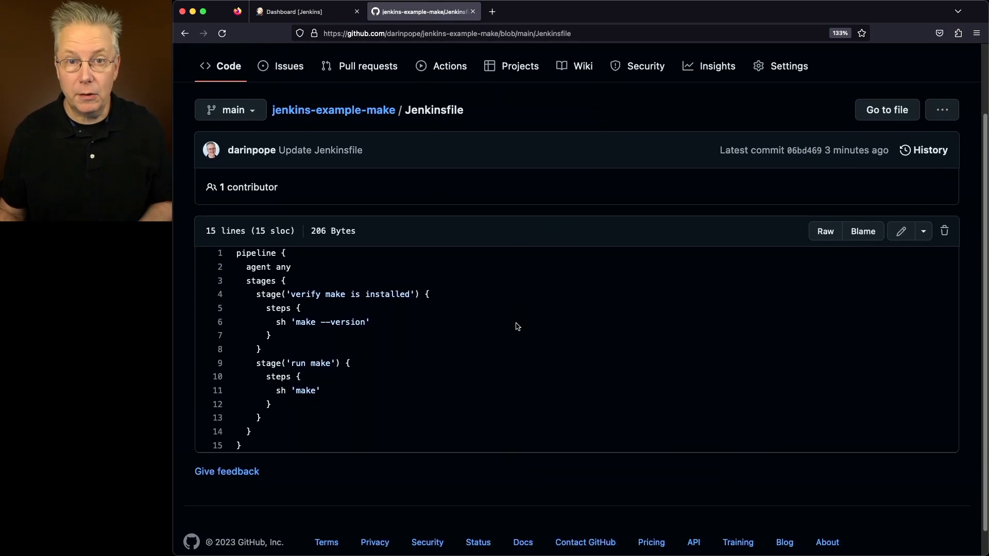
pyautogui.scroll(-3)
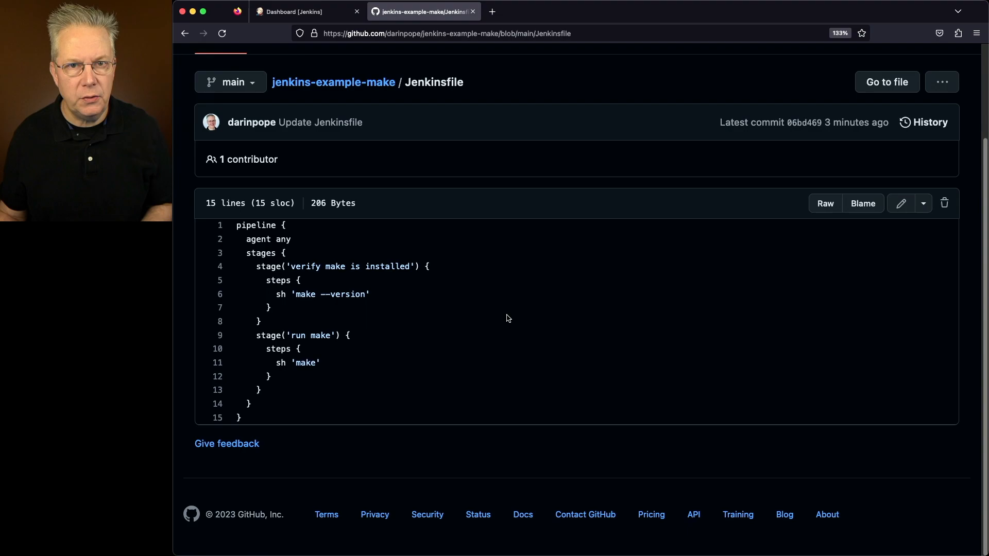
pyautogui.moveTo(397, 88)
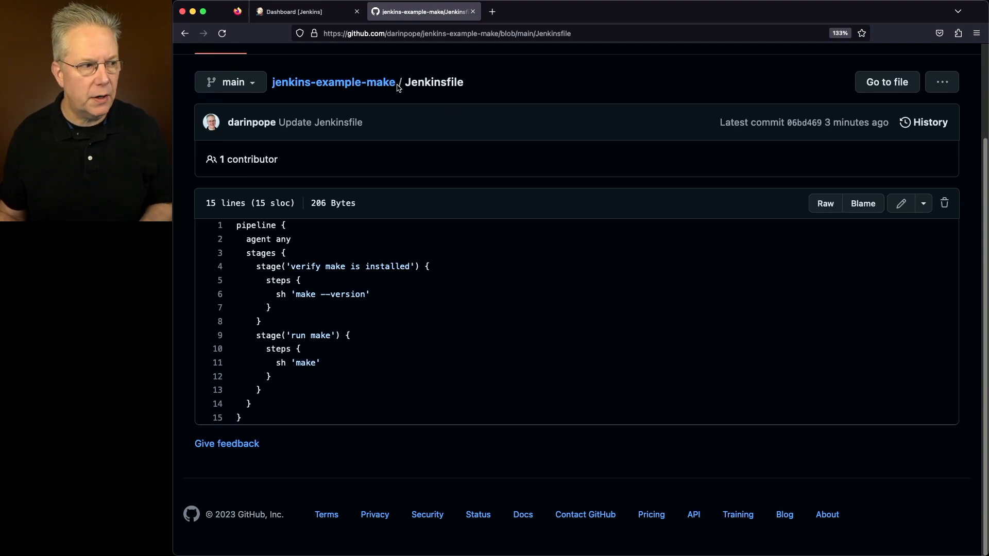
# Run build #1 of the Jenkins make pipeline and view its console output.
pyautogui.click(306, 11)
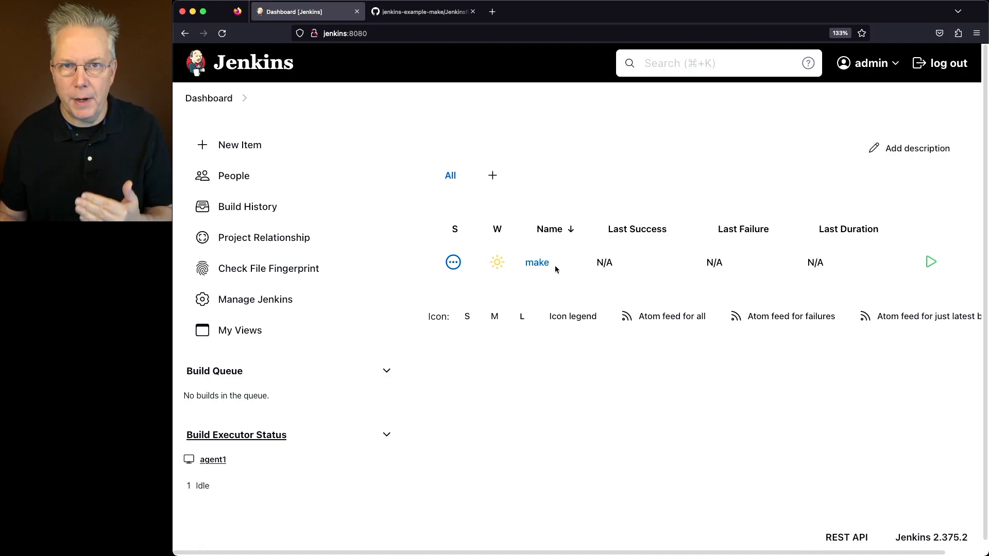
pyautogui.click(537, 262)
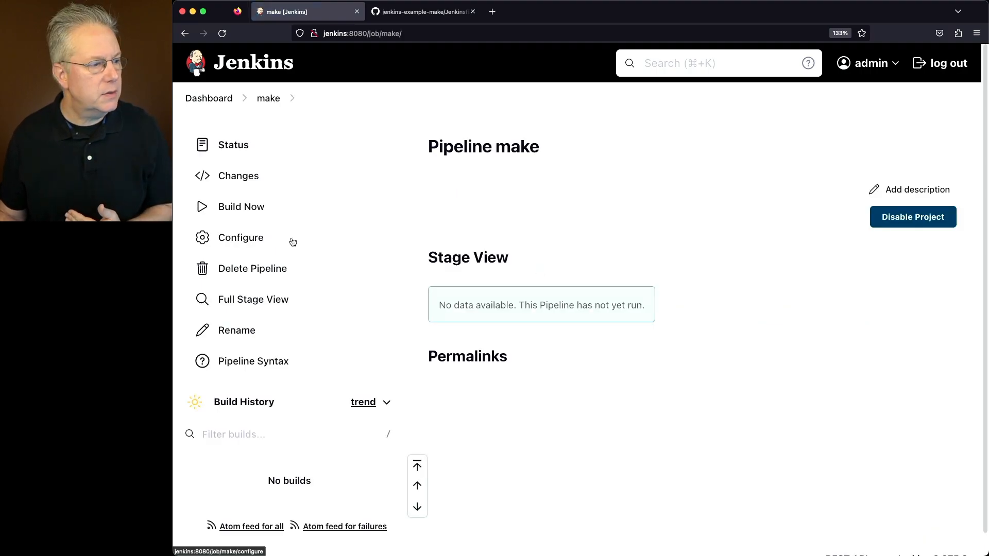
pyautogui.click(241, 206)
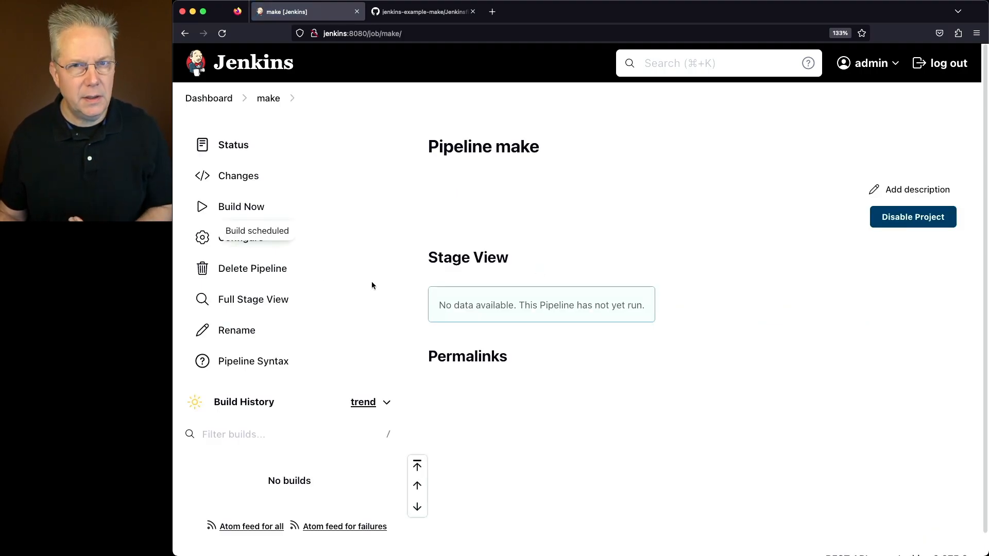
pyautogui.click(241, 206)
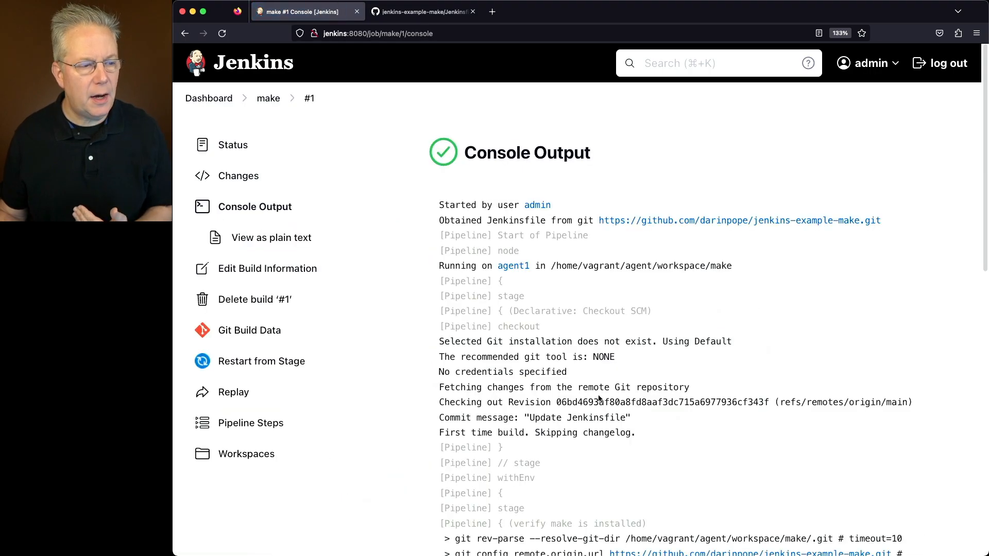
# Confirm build #1 printed Hello World and finished with SUCCESS, then show the Makefile.
pyautogui.scroll(-3)
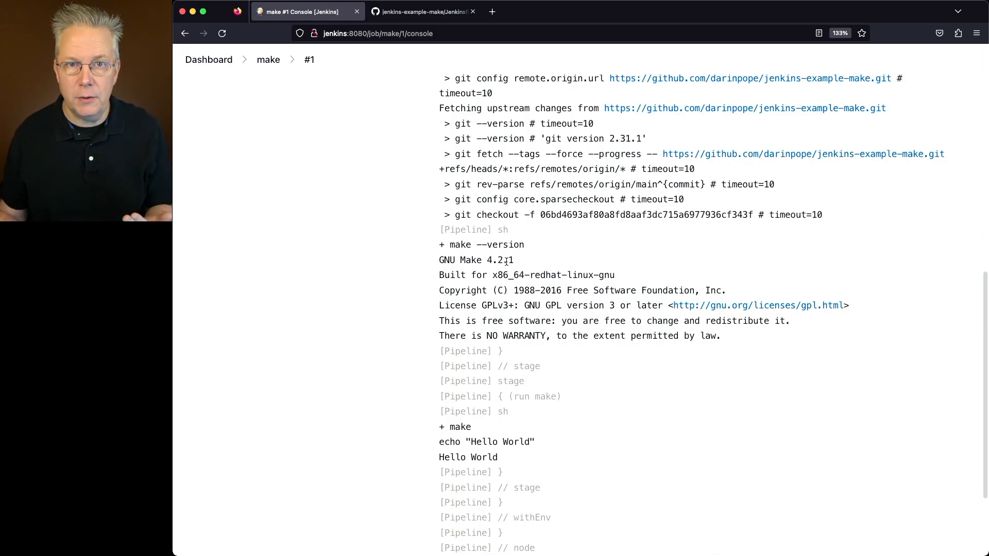
pyautogui.scroll(-3)
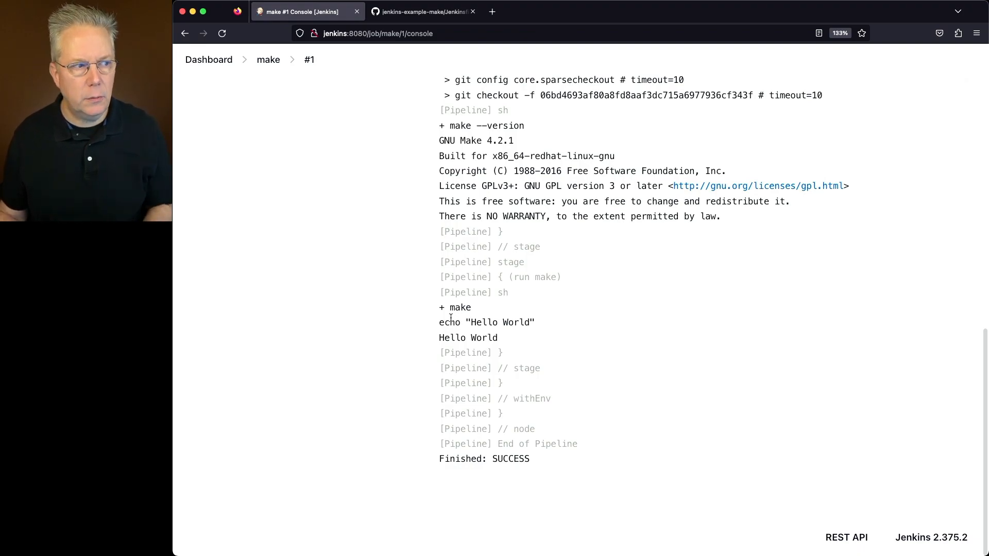
pyautogui.click(423, 12)
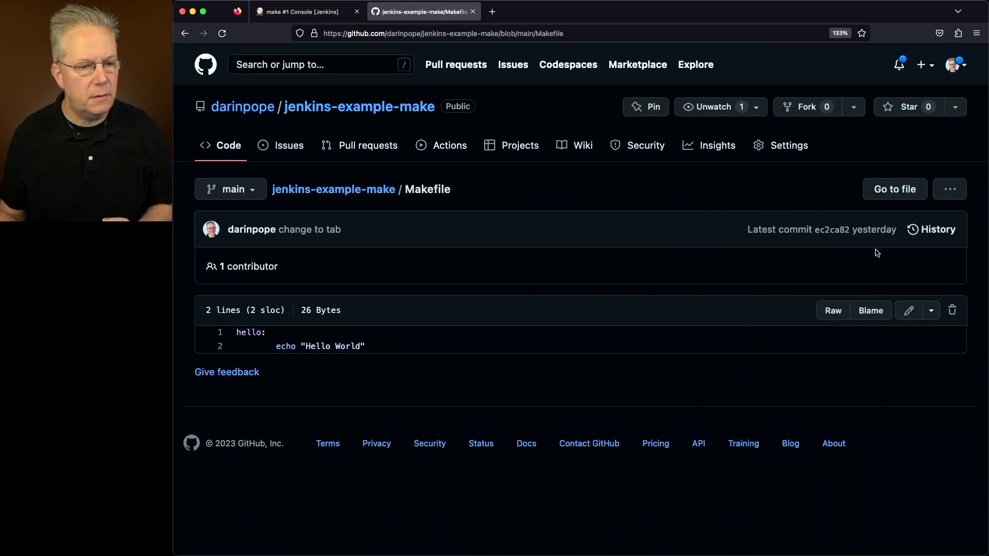
# Add a goodbye target echoing "Goodbye" below the hello target in the Makefile.
pyautogui.click(907, 309)
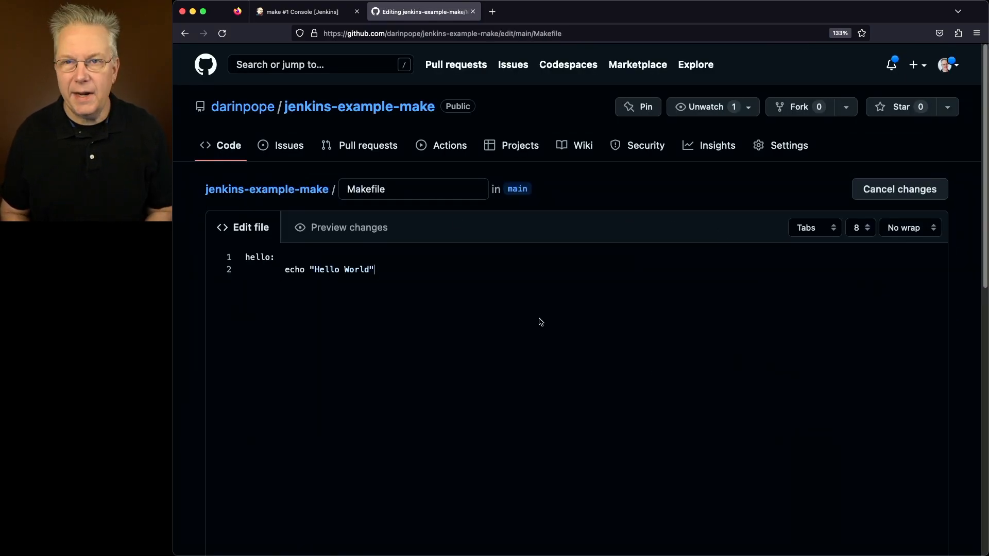
pyautogui.press('Enter')
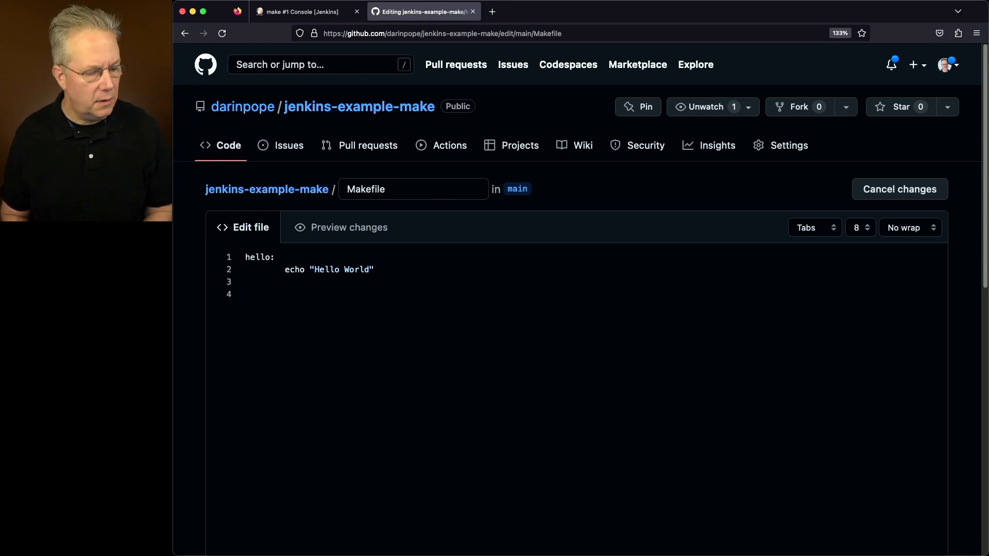
pyautogui.write('goodbye:')
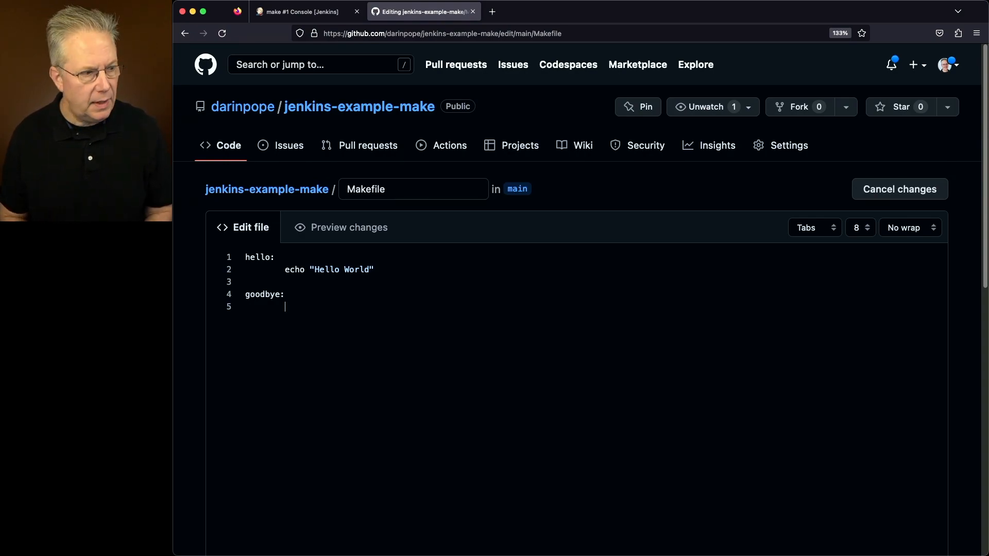
pyautogui.write('echo "Goodbye')
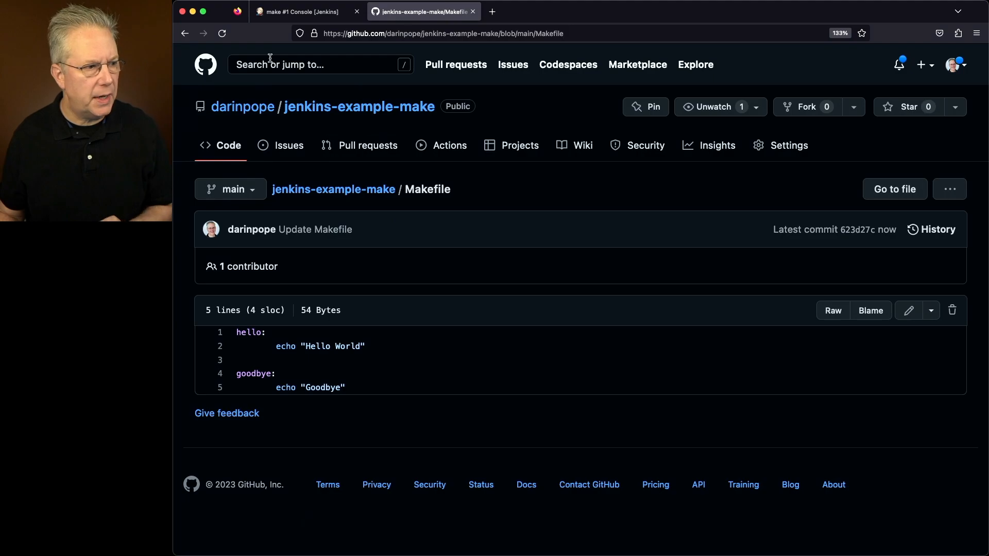
# Run build #2, confirm it succeeds printing only Hello World, and return to the Makefile.
pyautogui.click(305, 11)
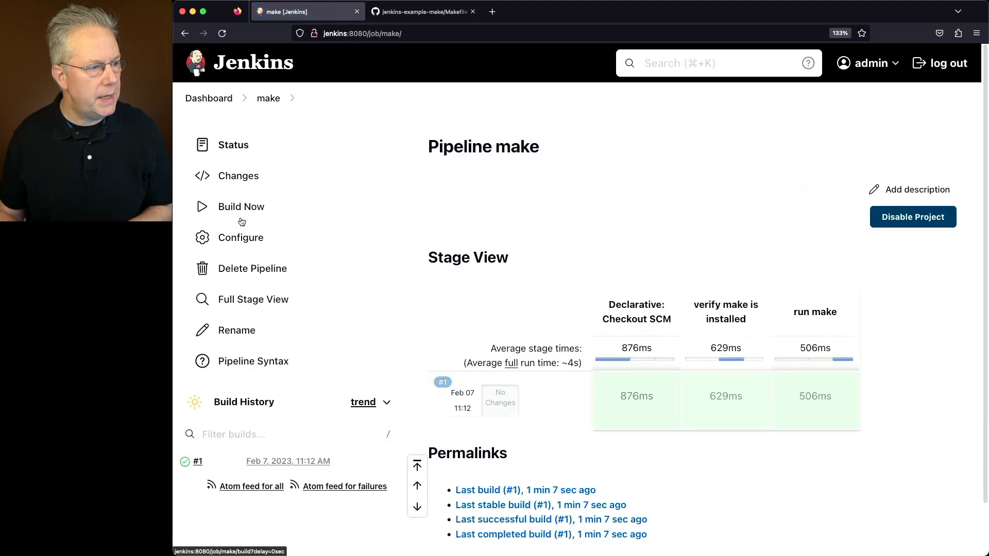
pyautogui.click(241, 206)
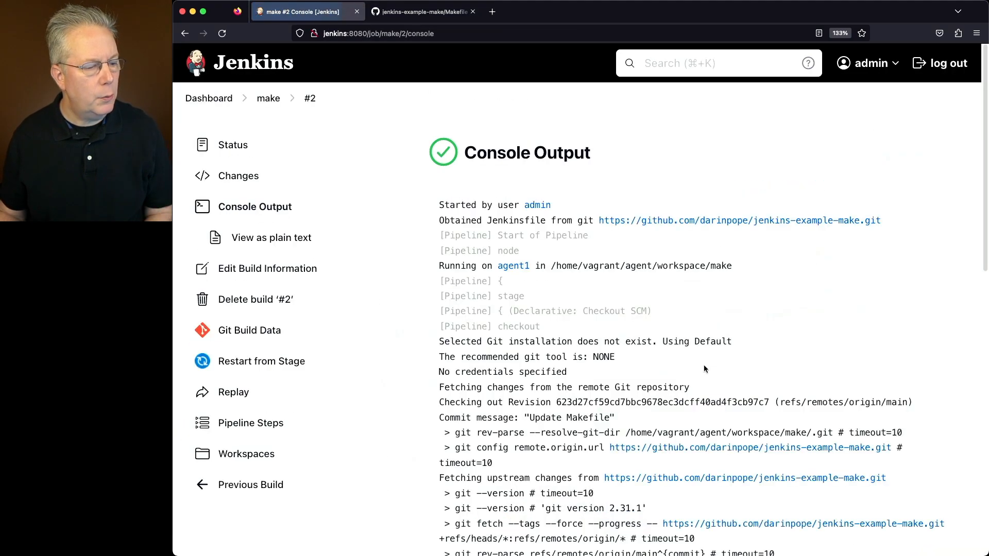
pyautogui.scroll(-3)
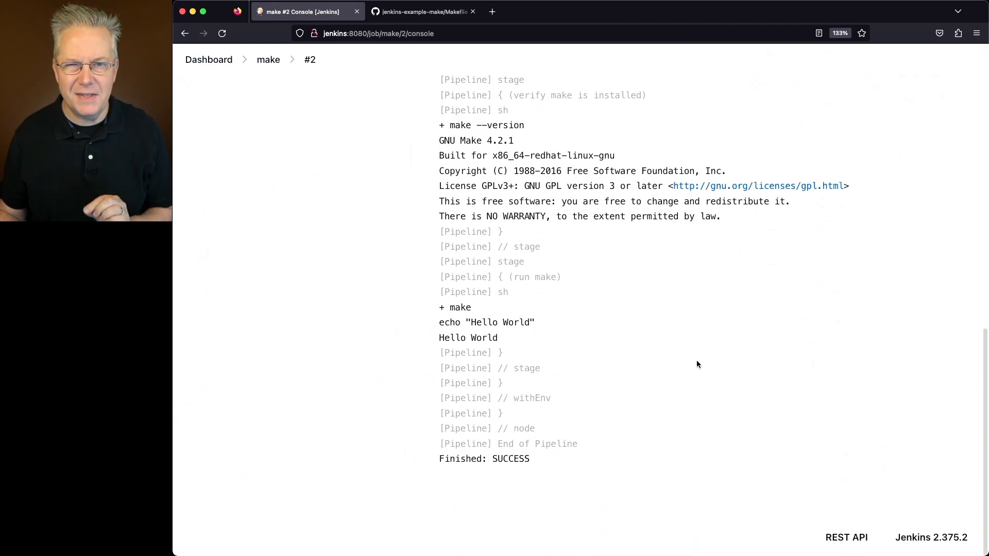
pyautogui.moveTo(696, 360)
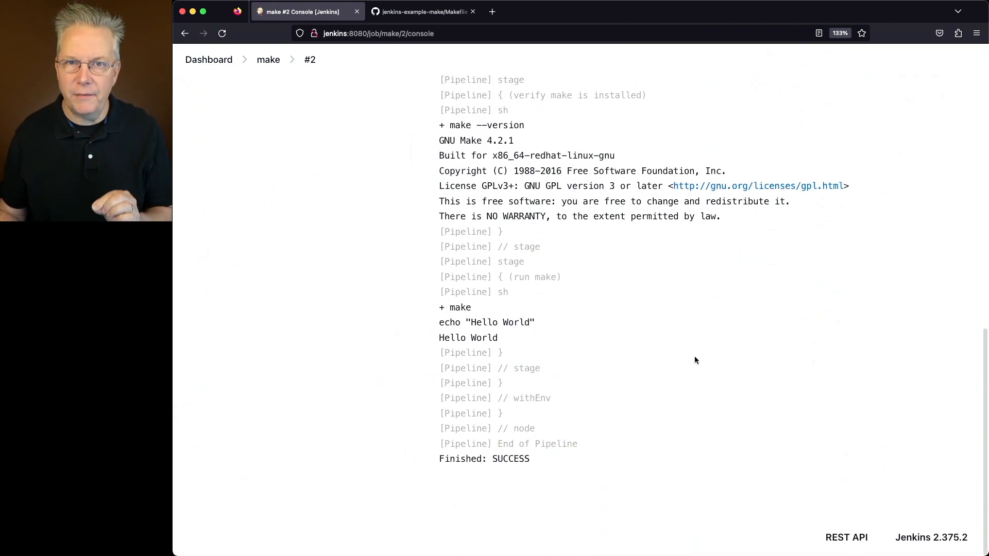
pyautogui.moveTo(692, 354)
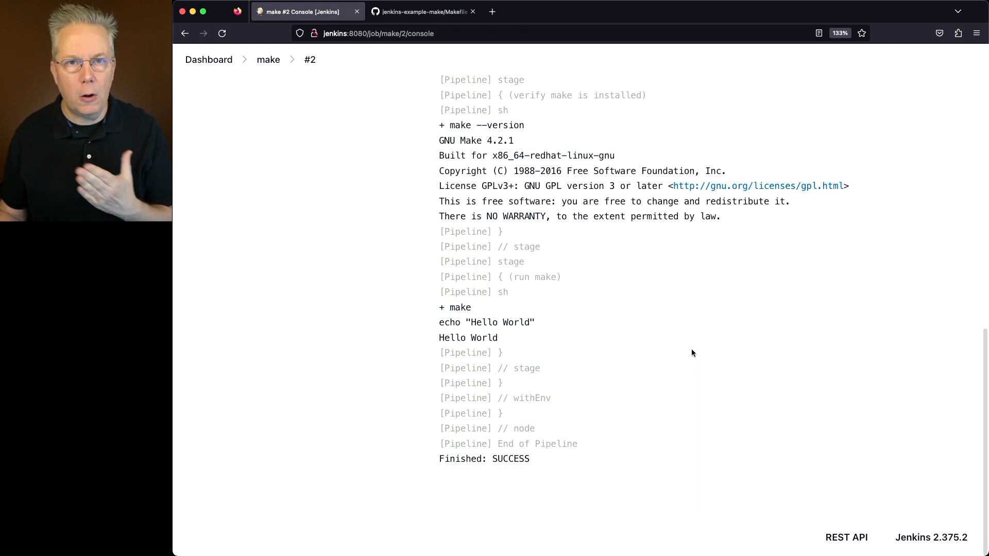
pyautogui.moveTo(871, 368)
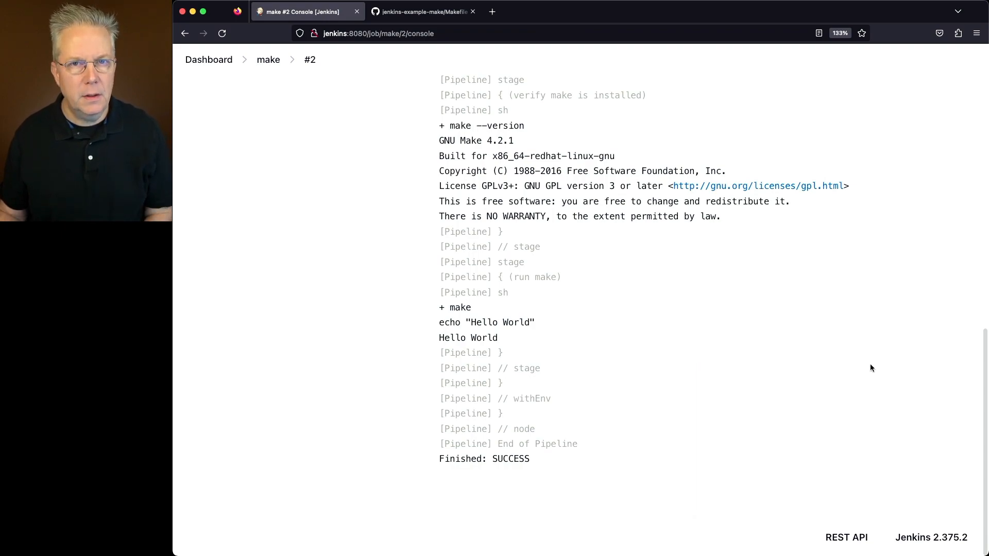
pyautogui.click(423, 11)
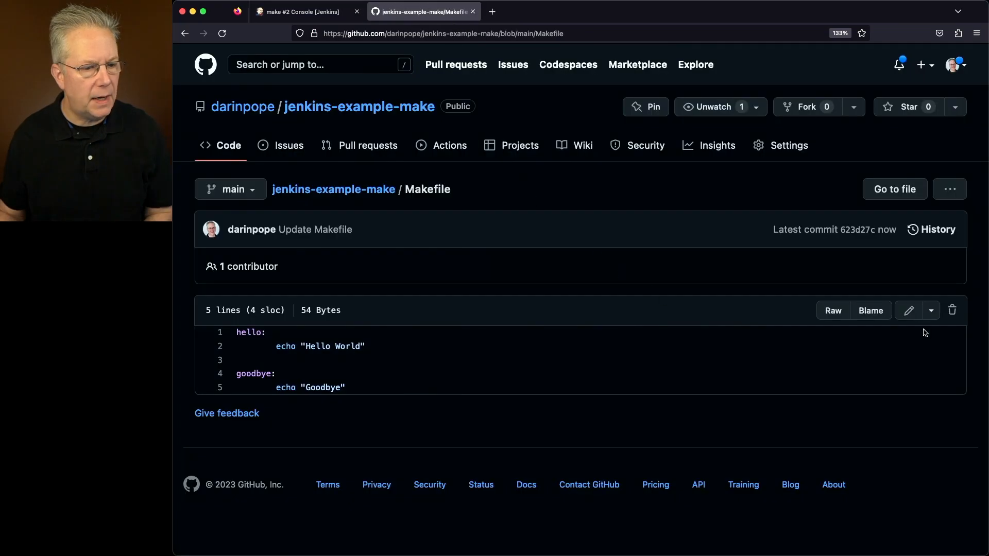
# Add 'all: hello goodbye' as the Makefile's first line and commit to main.
pyautogui.click(907, 310)
pyautogui.write('all:')
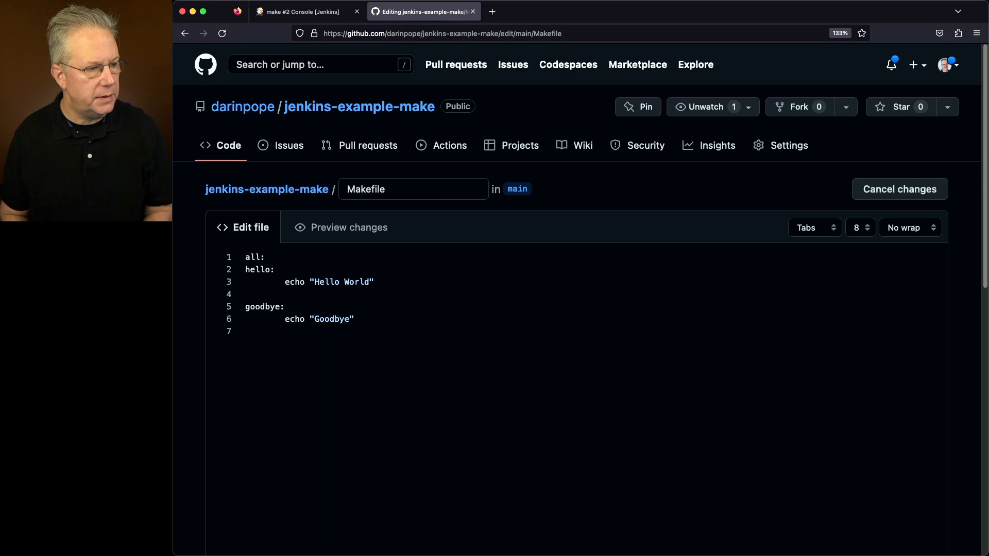
pyautogui.write('hello')
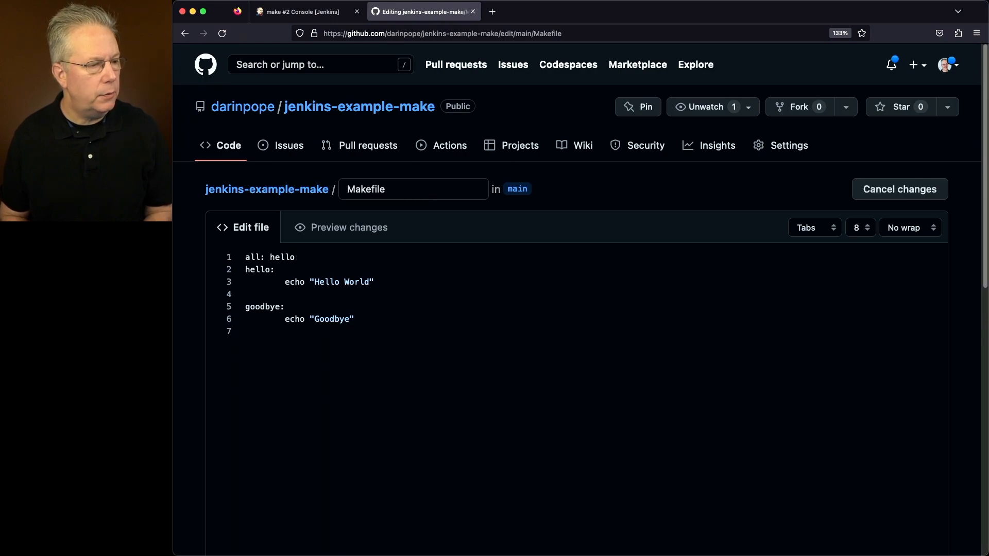
pyautogui.write('goodby')
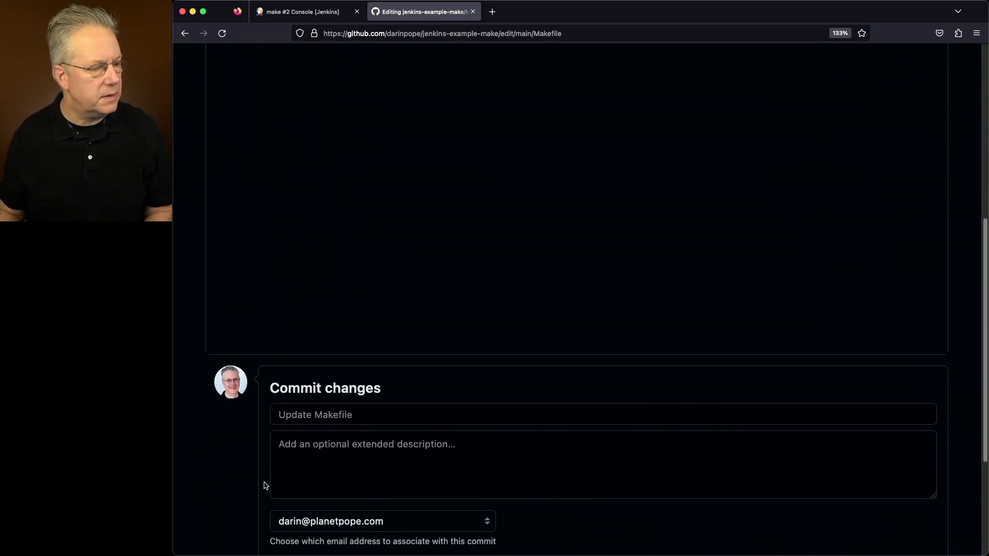
pyautogui.click(289, 498)
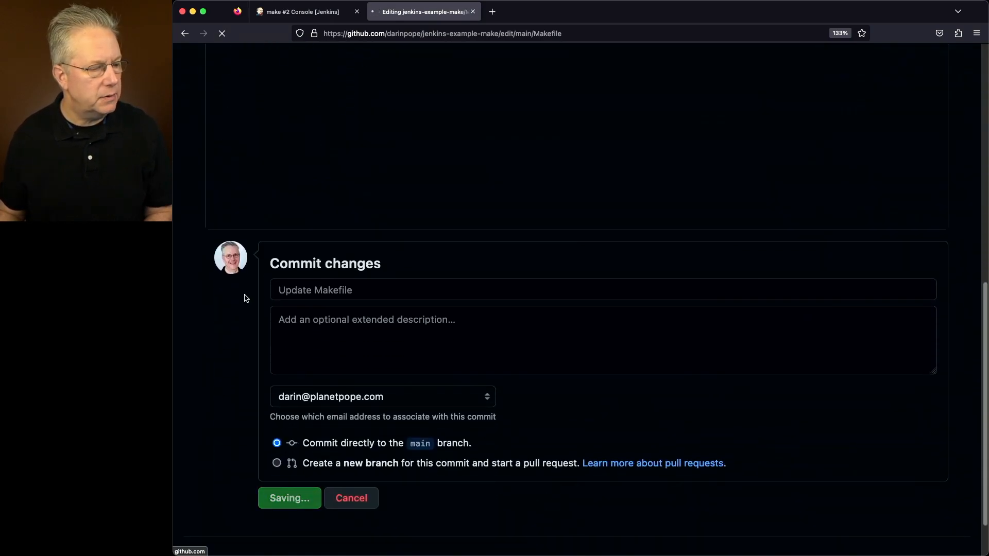